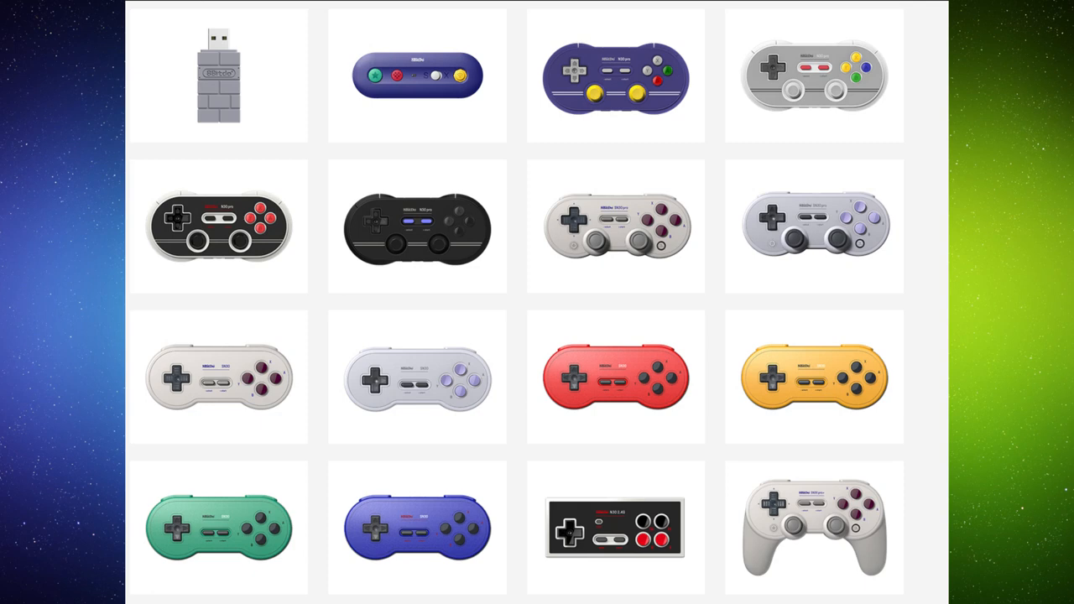
- Scroll, then pause the game with Escape and pick options from the pause menu
scroll(down, 3)
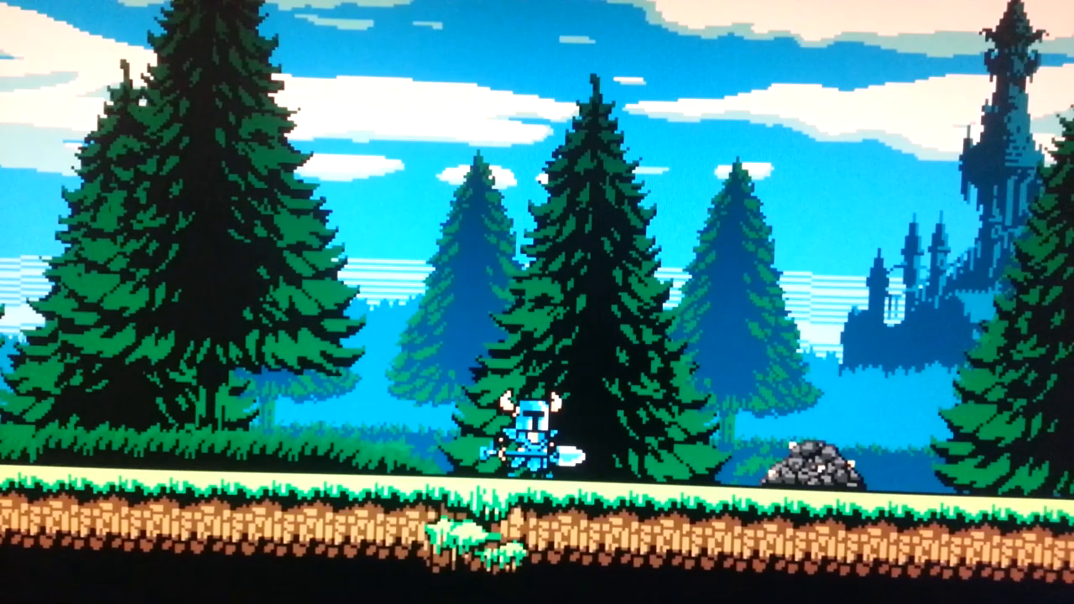
key(Escape)
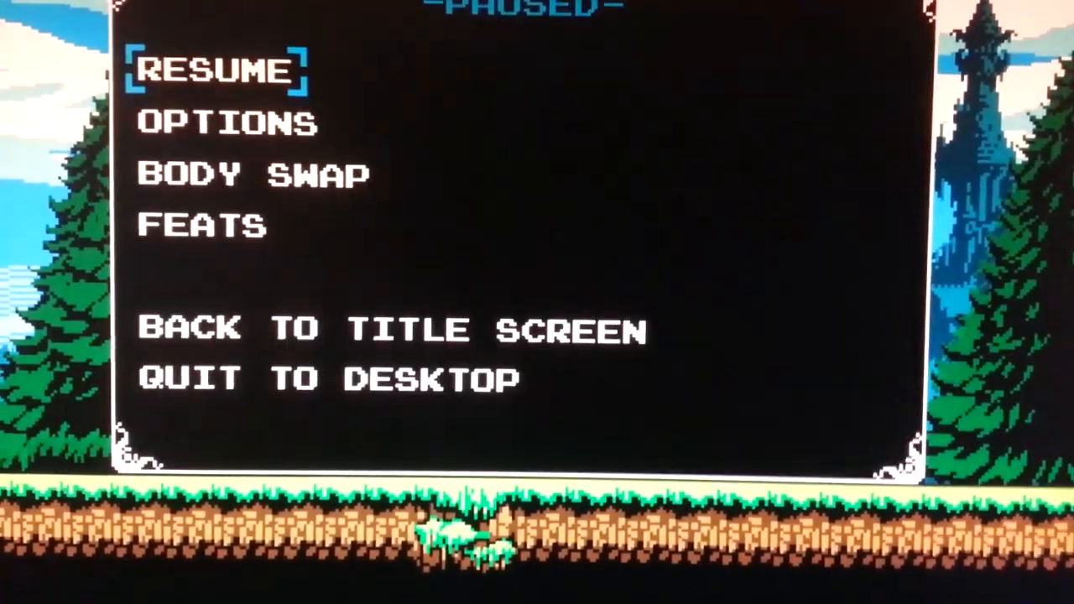
click(223, 124)
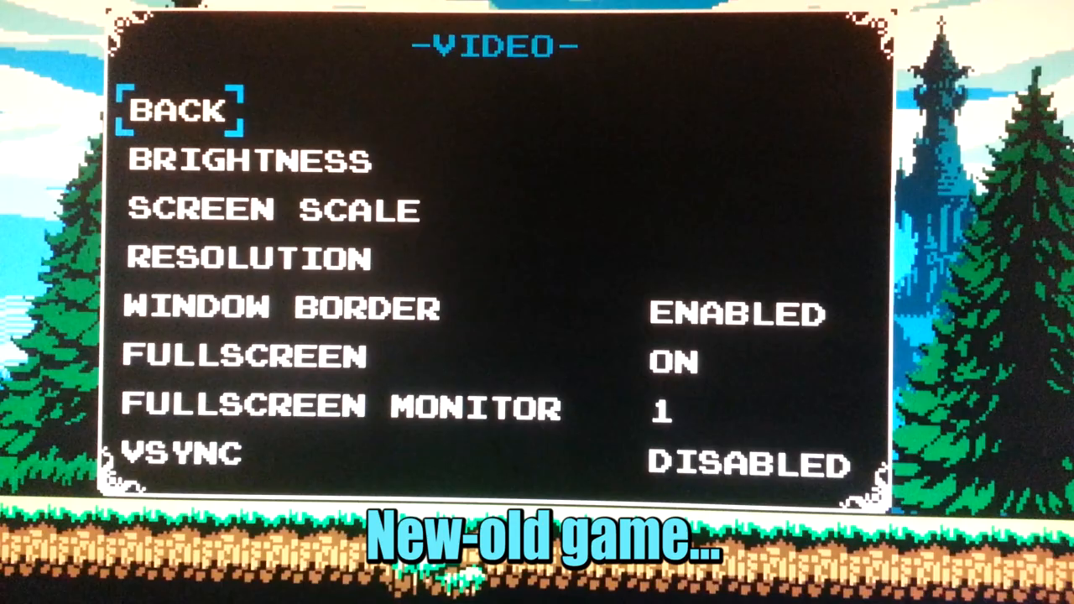
click(176, 110)
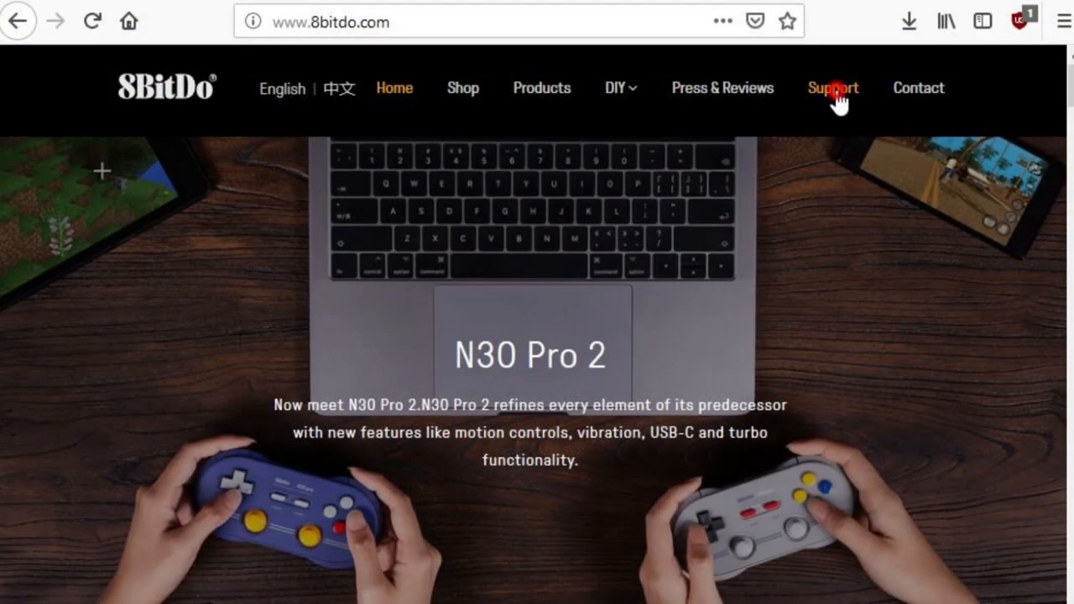
- Go to the 8BitDo support site and show its Tools downloads instead of manuals
click(833, 87)
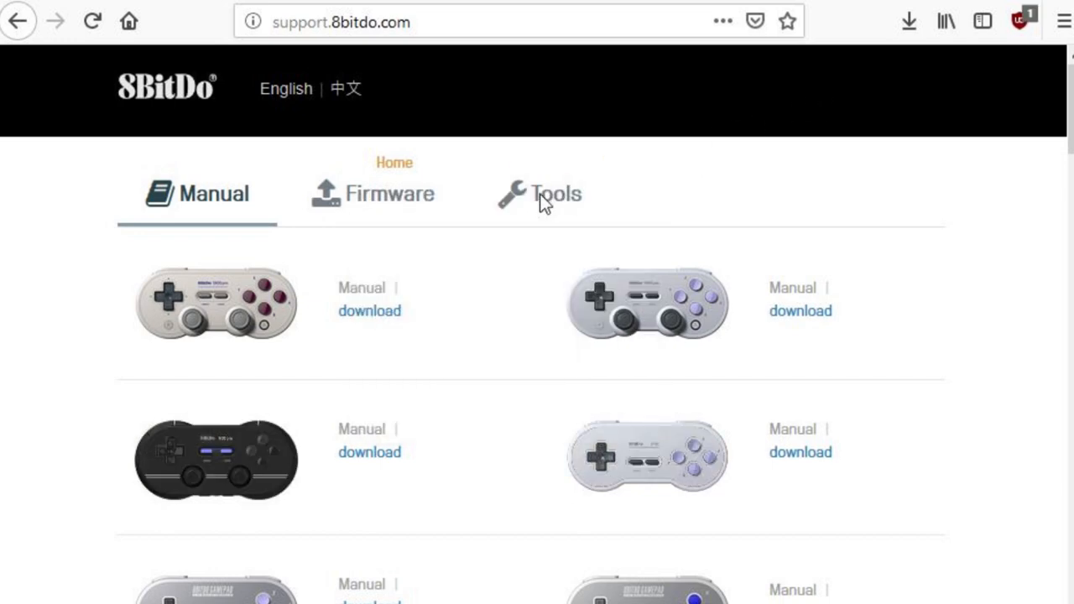
click(555, 194)
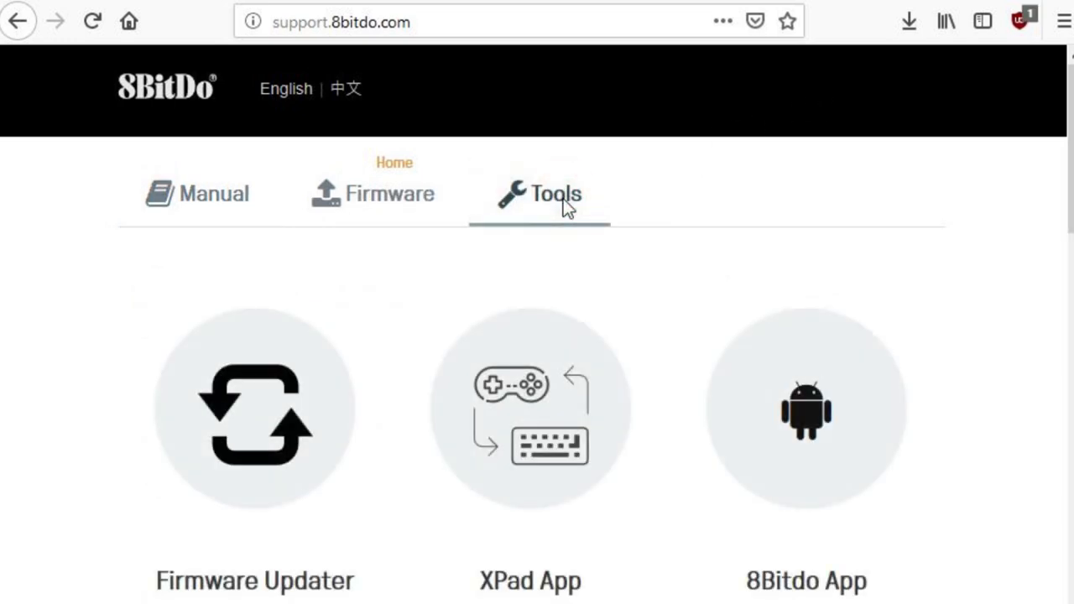
scroll(down, 3)
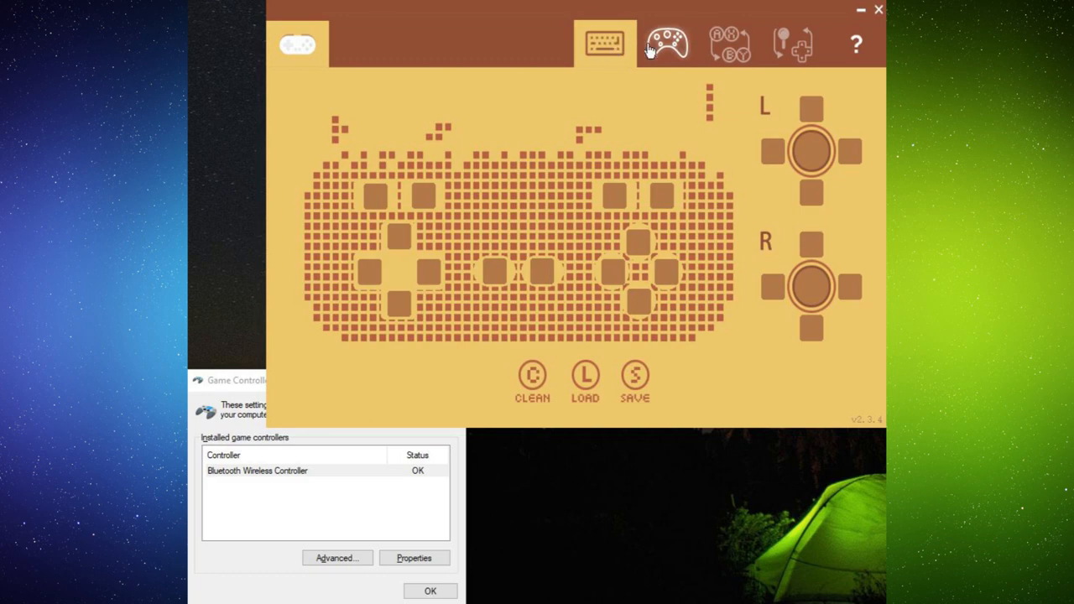
click(668, 44)
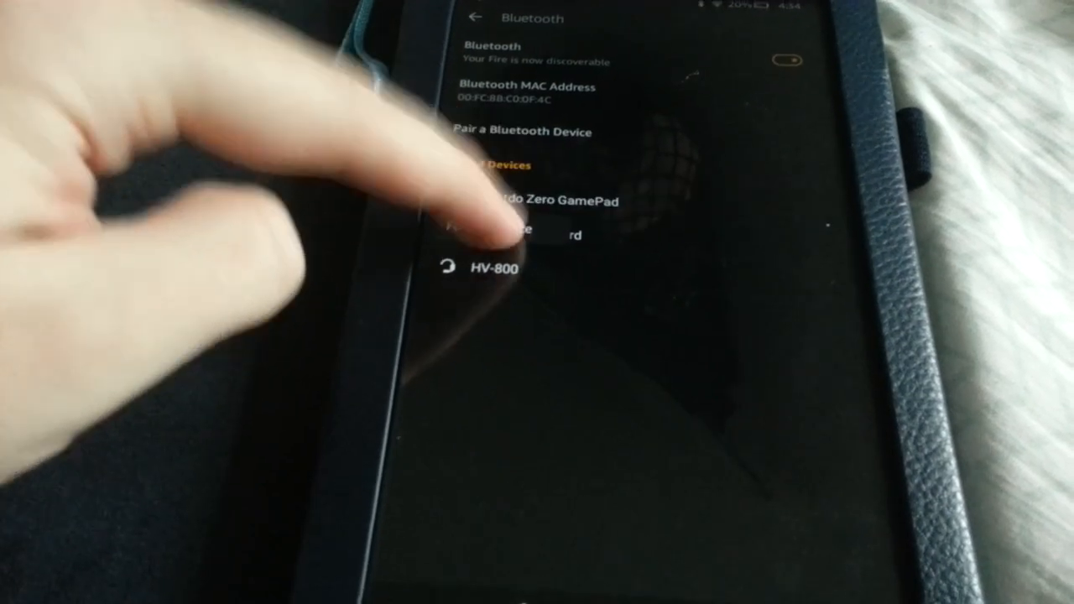
- Open the pairable devices list and drop 8Bitdo Zero GamePad from Paired Devices
click(520, 130)
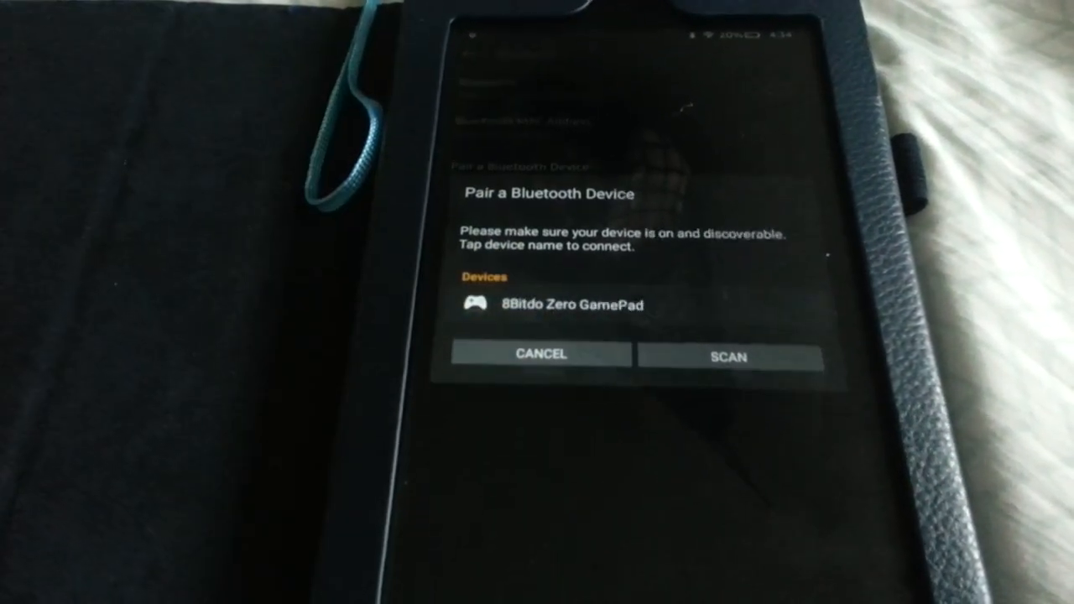
click(558, 304)
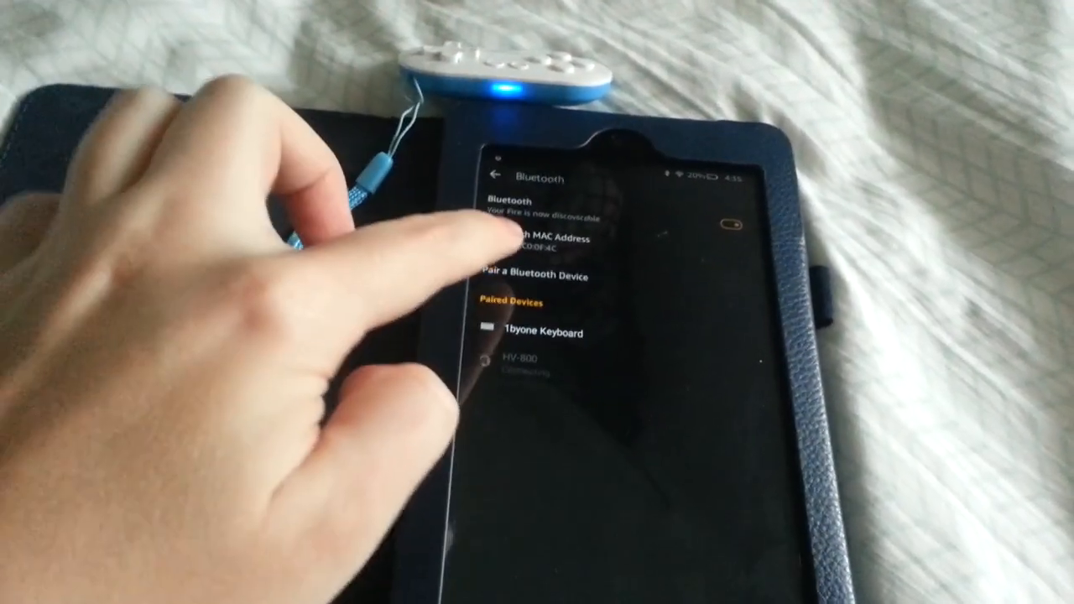
- Scan for Bluetooth devices and select 8Bitdo Zero GamePad to begin pairing
click(544, 276)
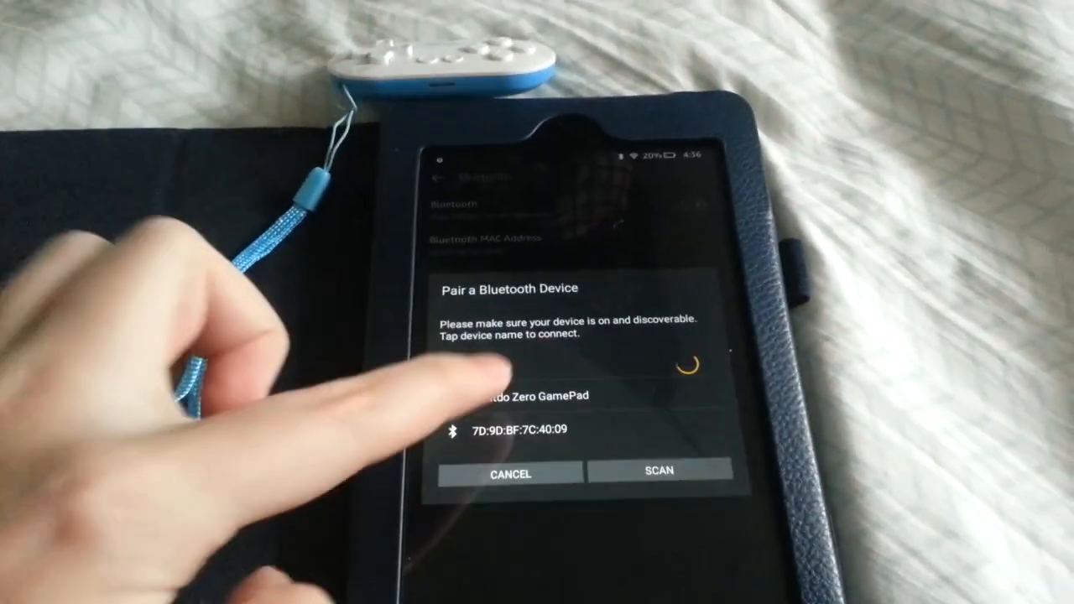
click(520, 396)
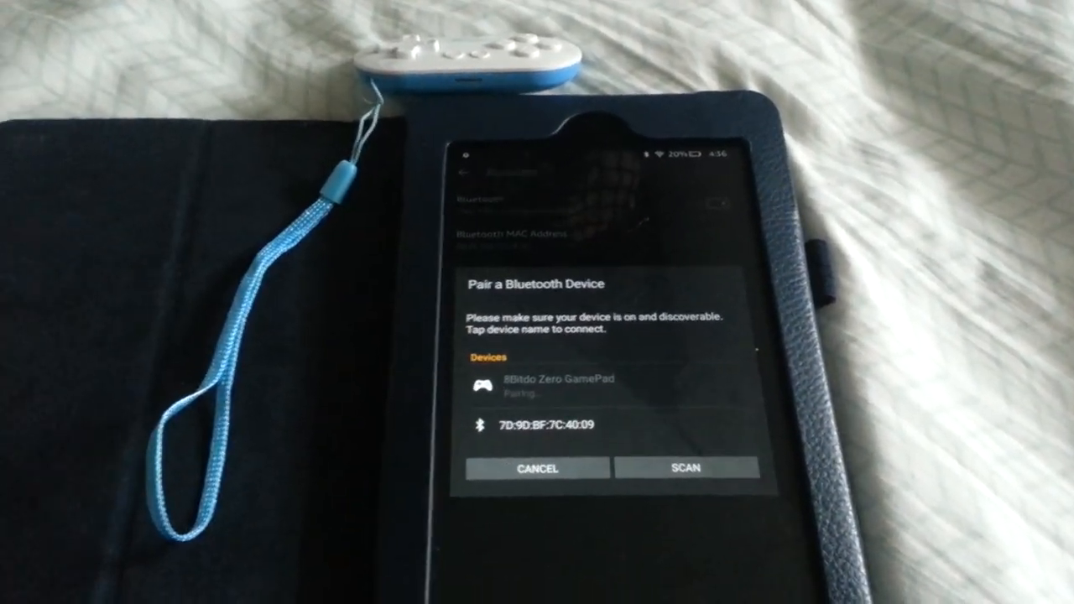